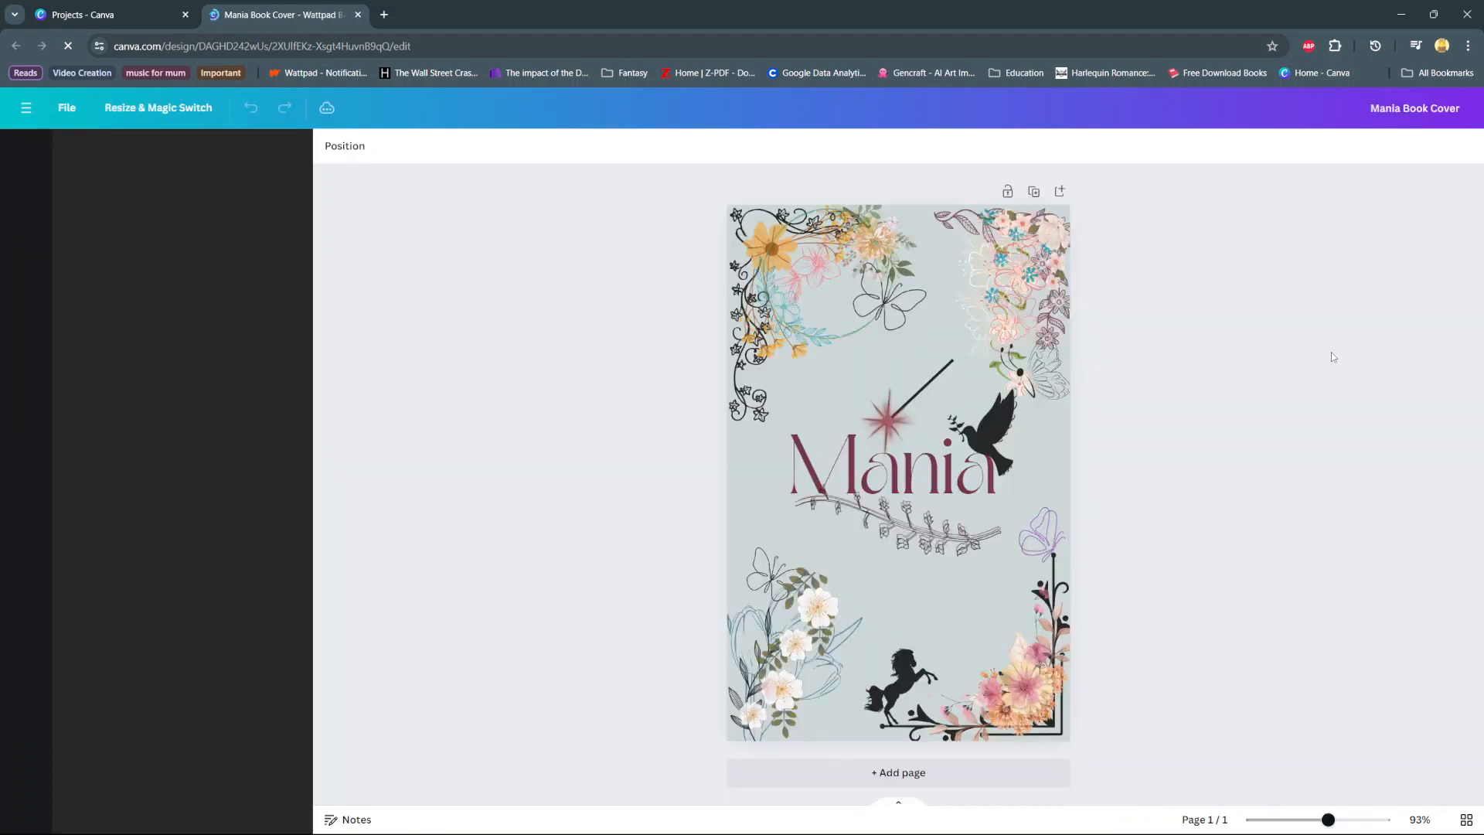
Load the Mania book cover design in the editor with the Design panel's template suggestions.
left_click(26, 154)
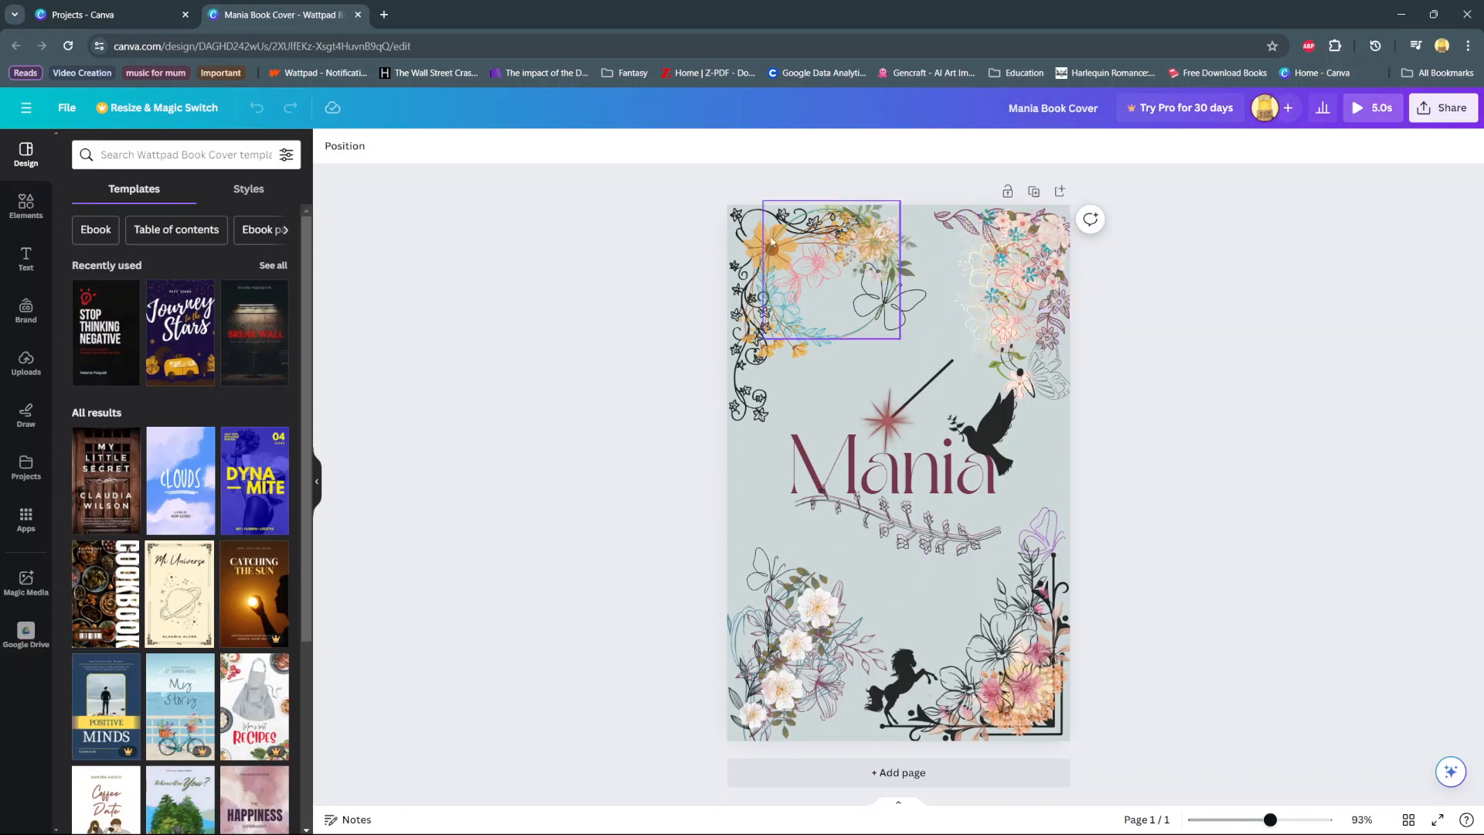
left_click(984, 653)
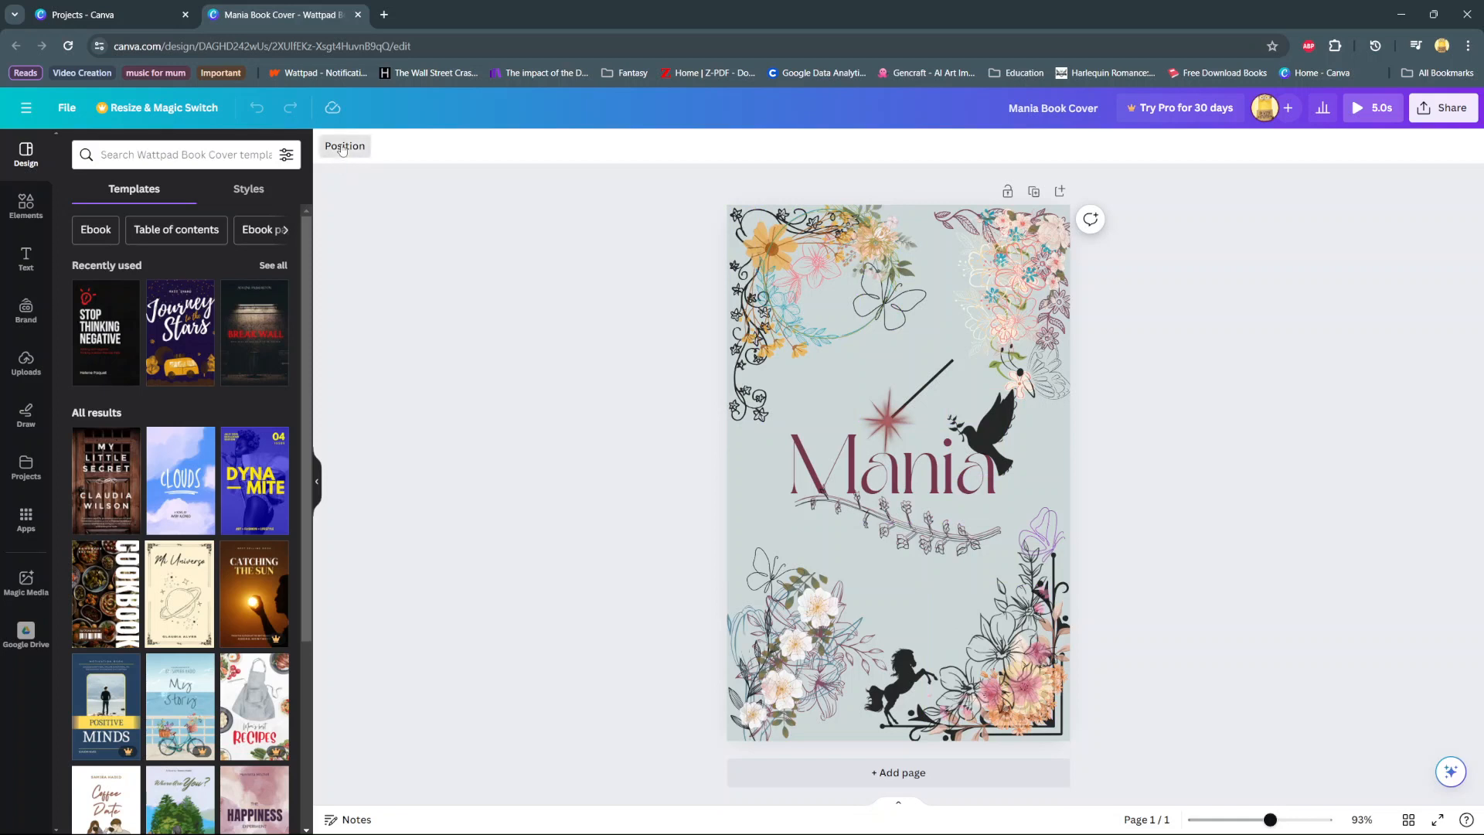
Open the Position panel's Layers tab, preview Overlapping, then list All layers.
left_click(345, 146)
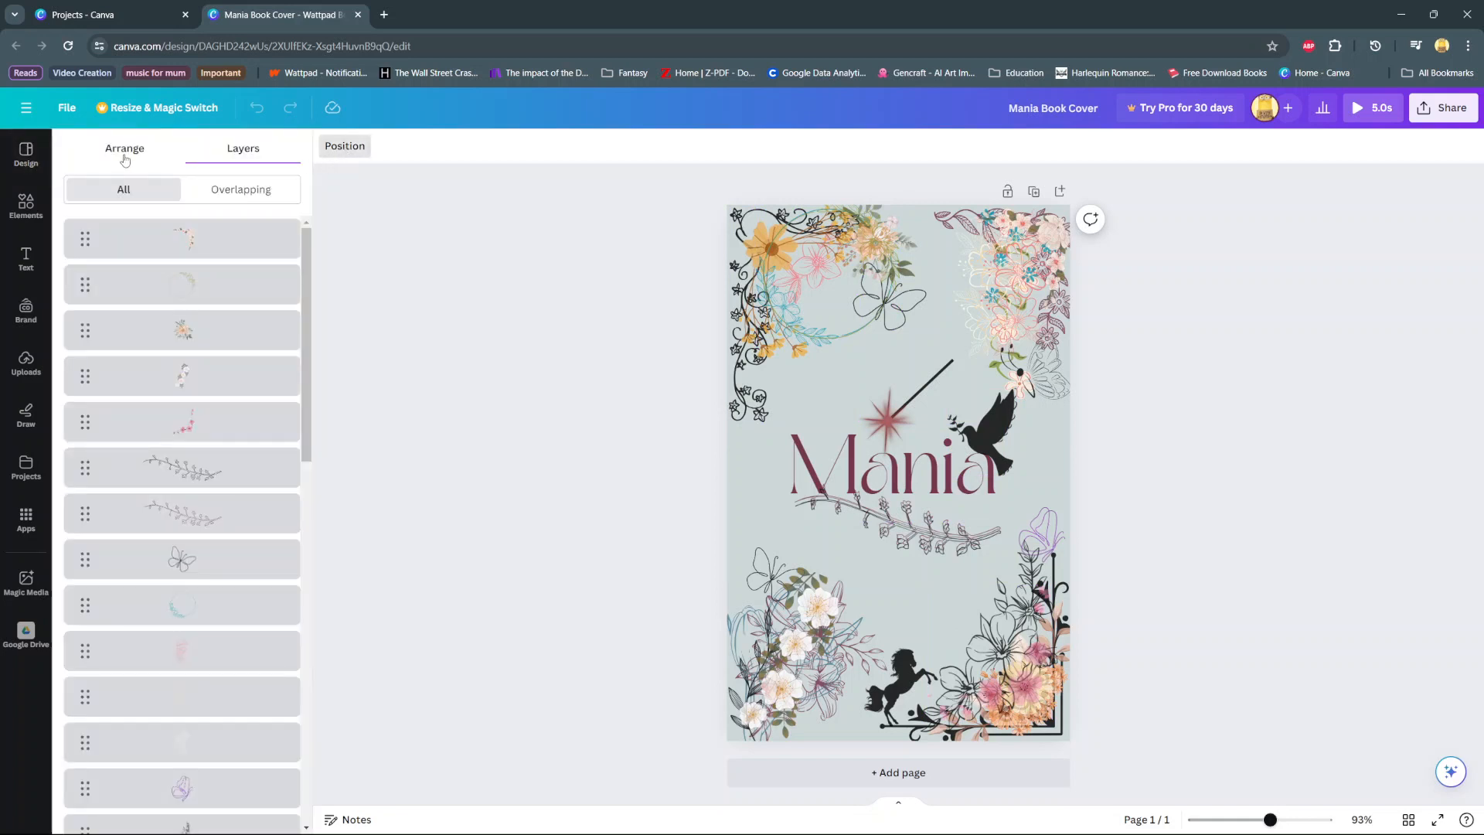
left_click(123, 148)
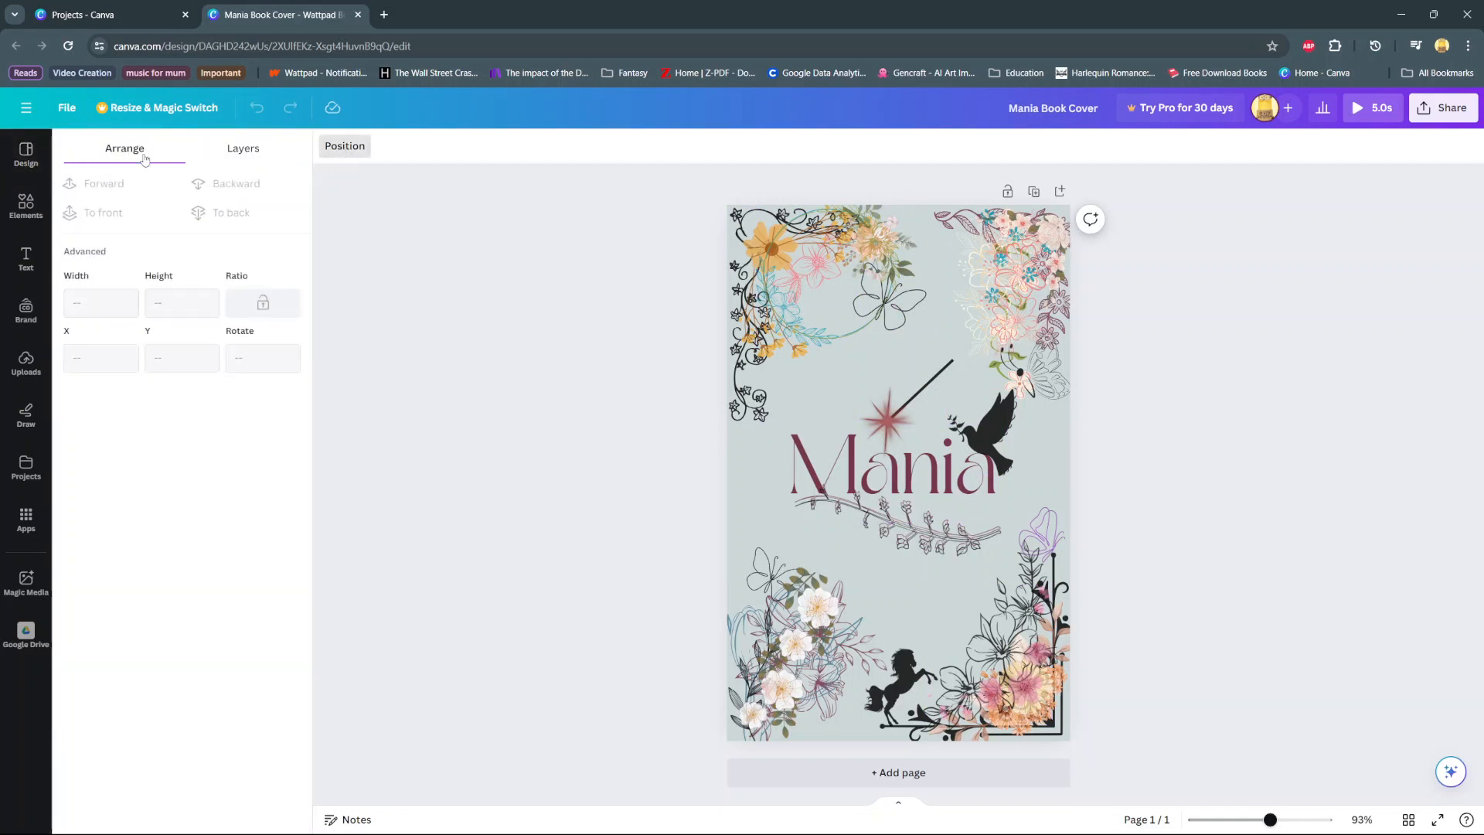
left_click(242, 147)
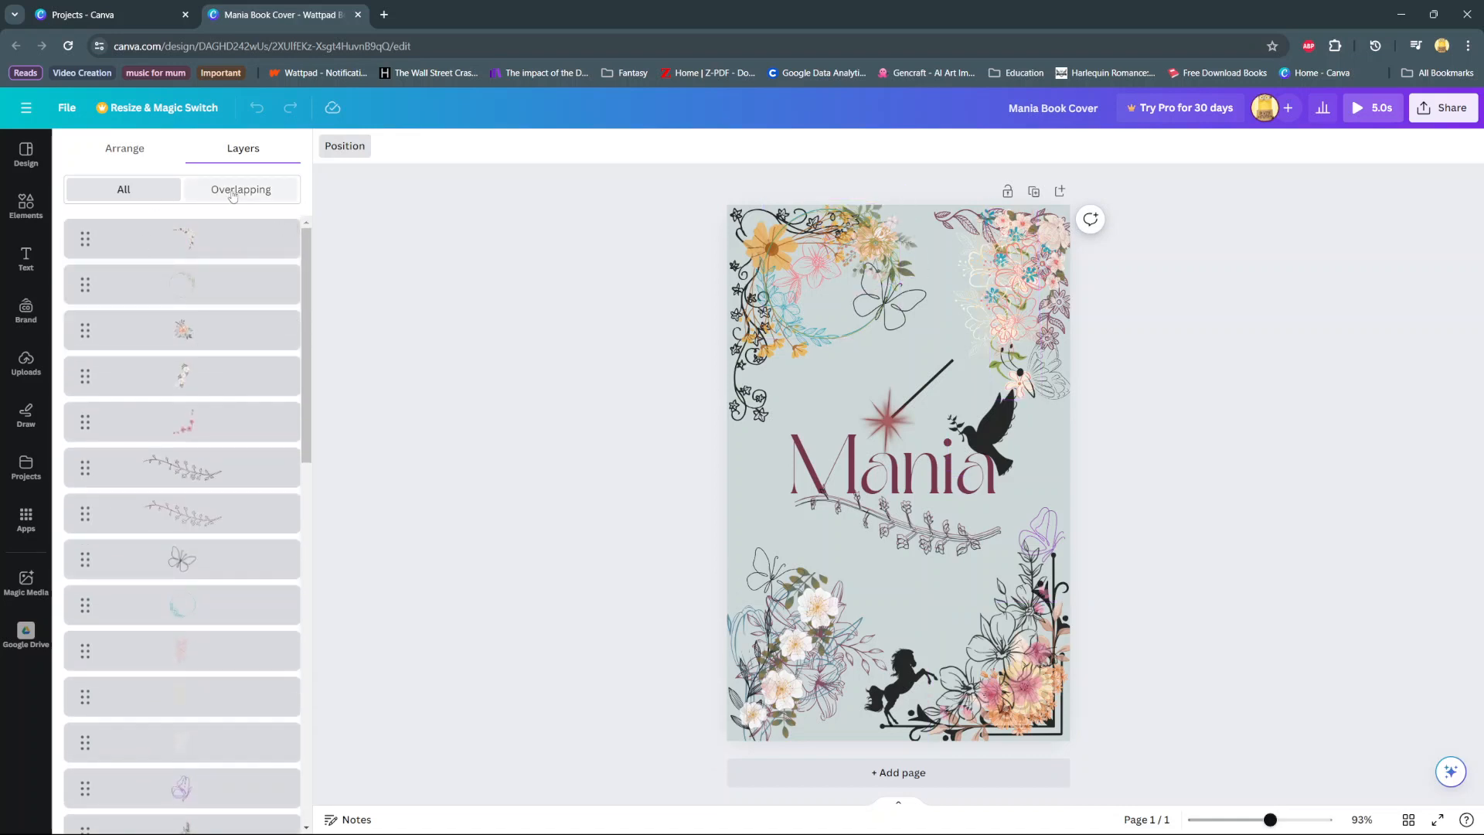
left_click(240, 189)
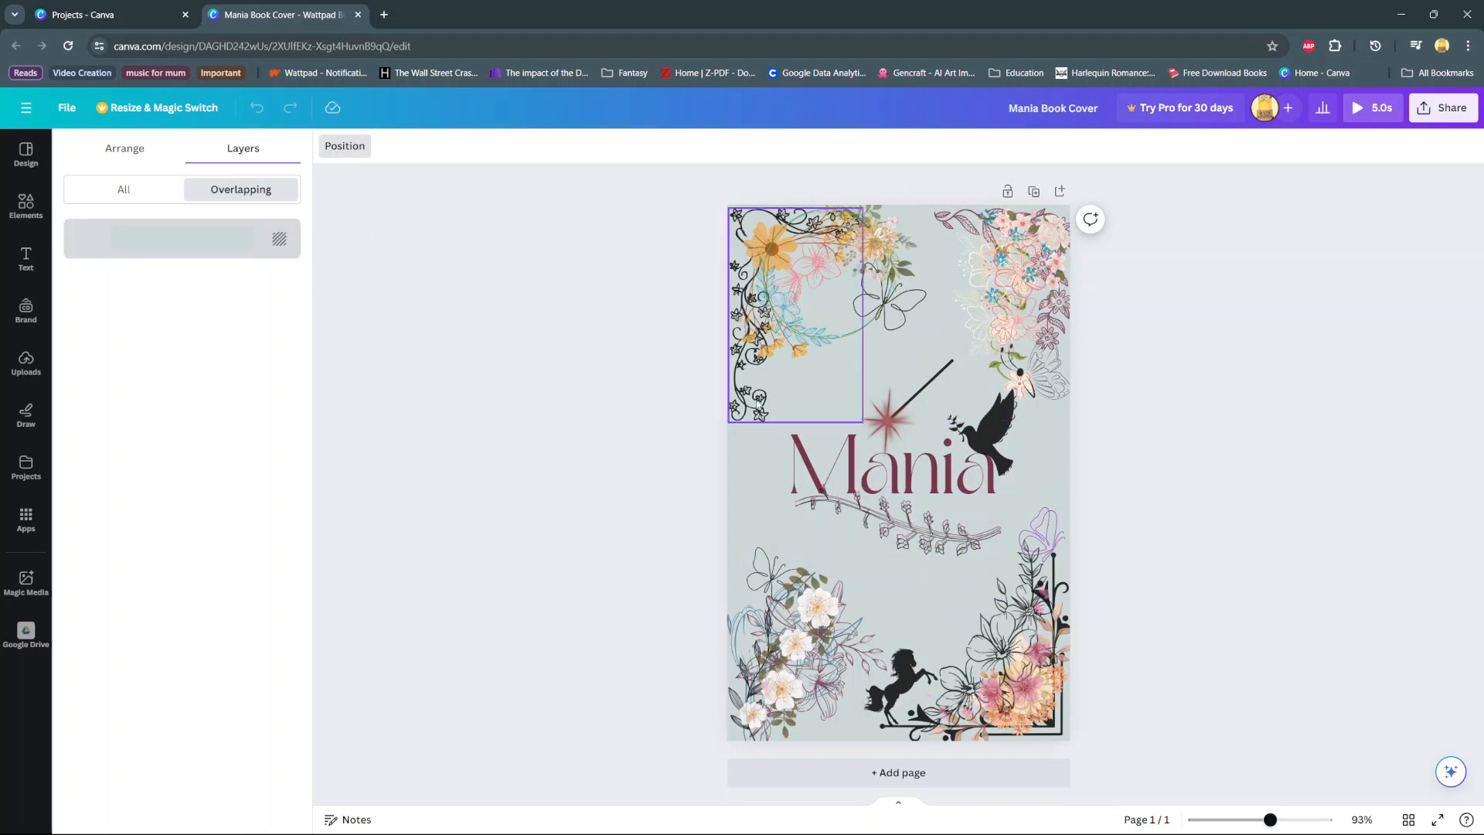
left_click(123, 189)
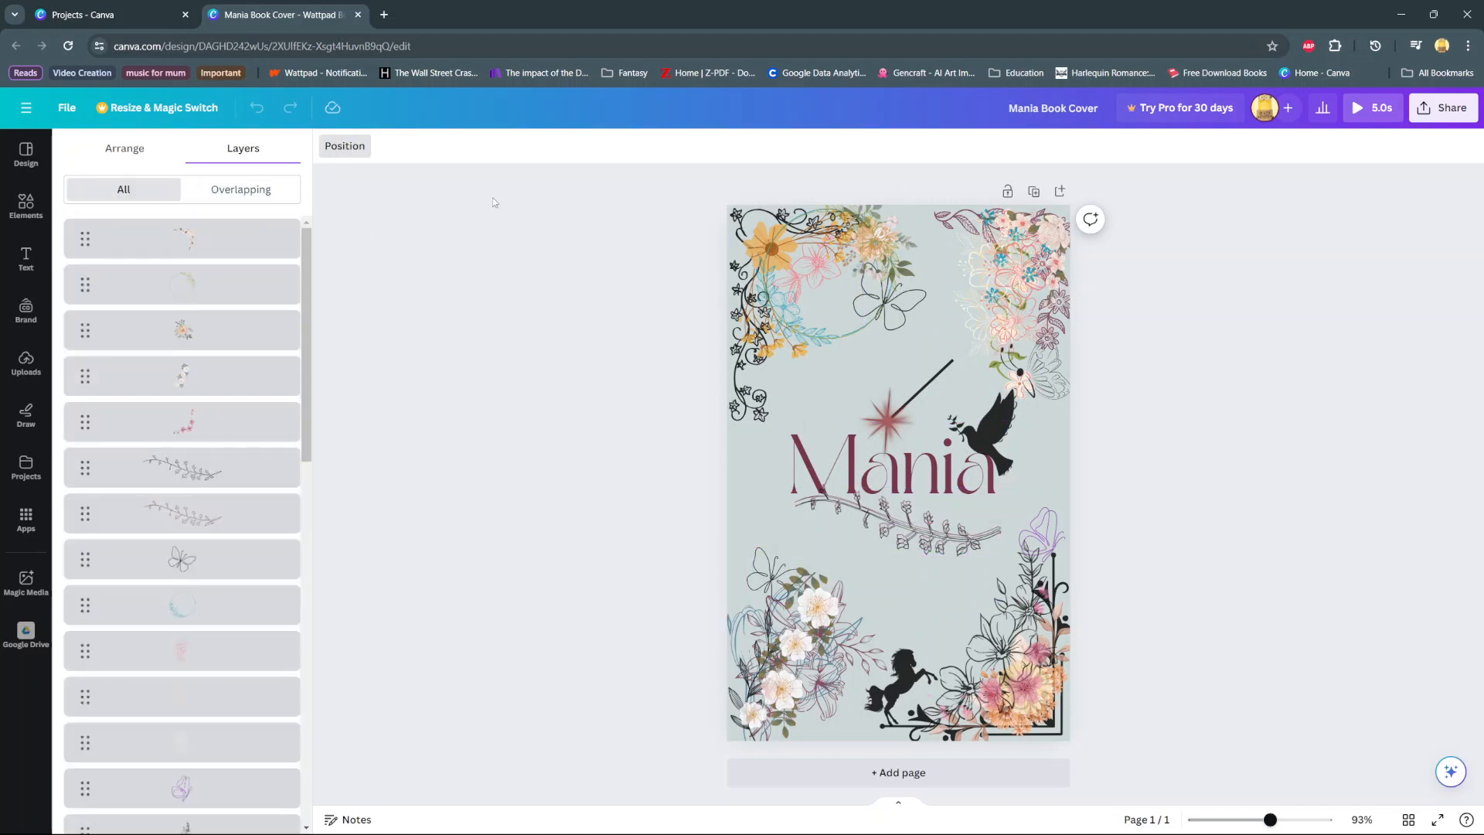
left_click(25, 155)
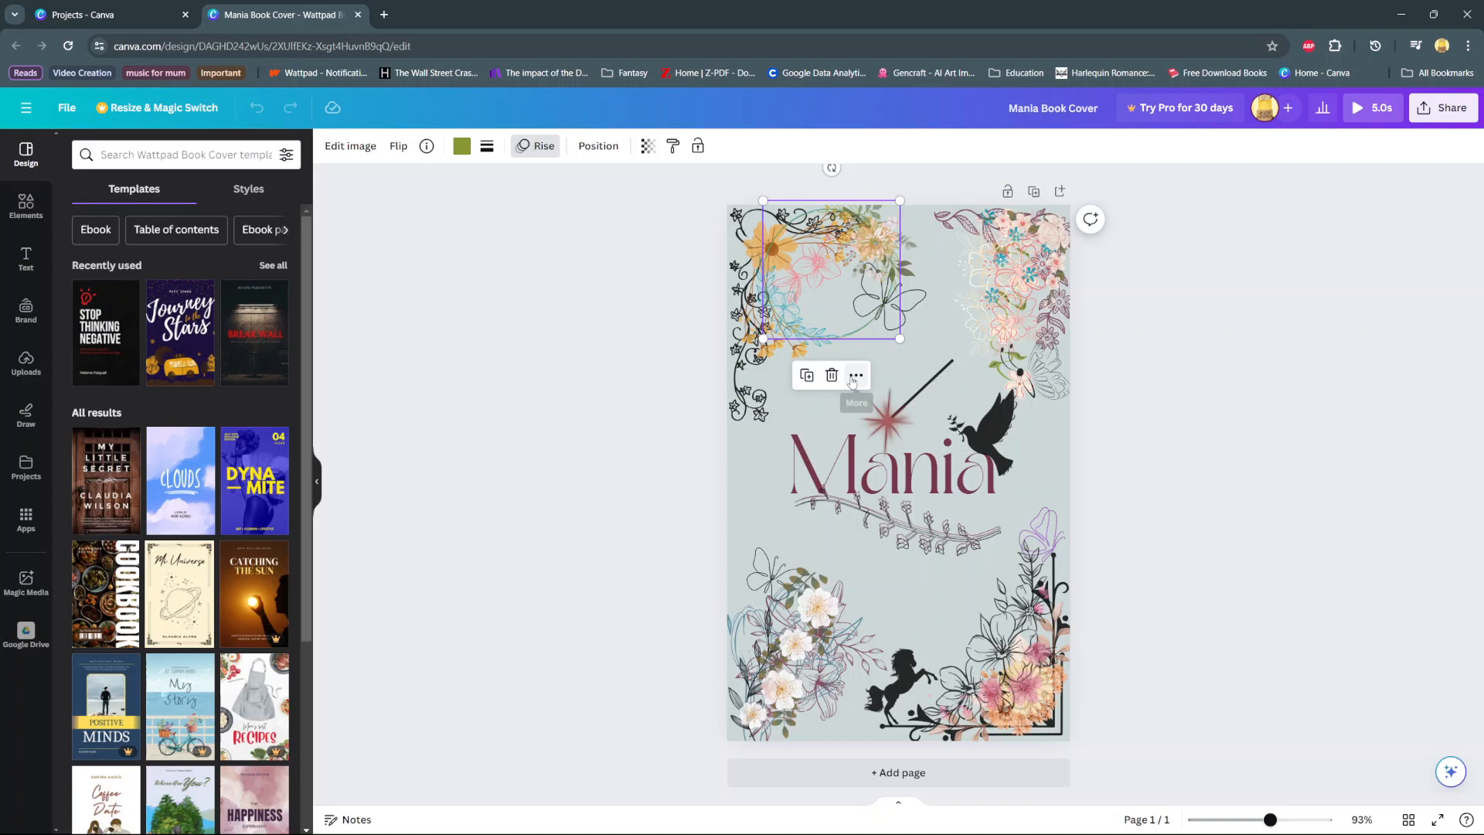
left_click(855, 375)
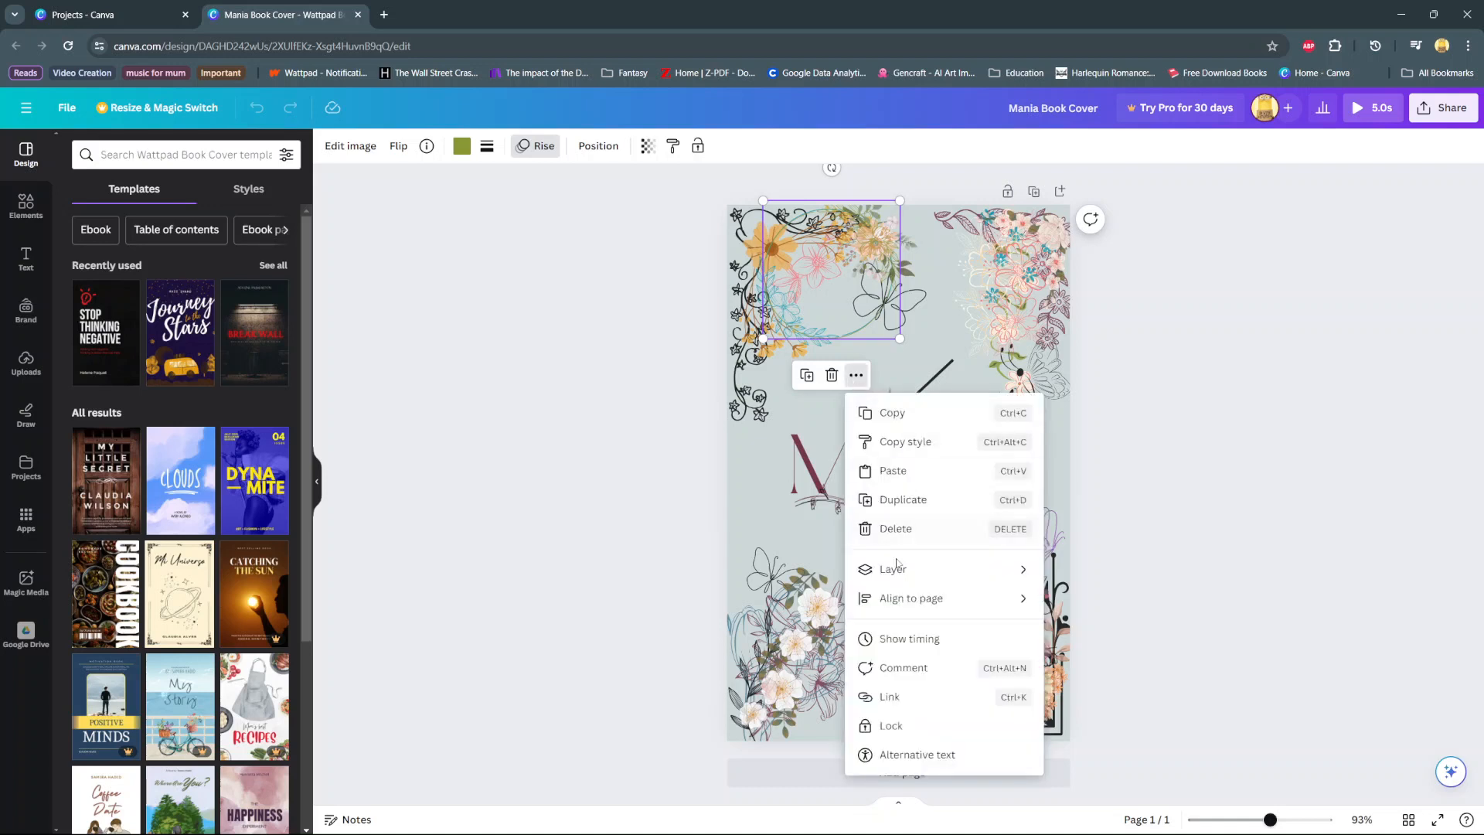
left_click(893, 569)
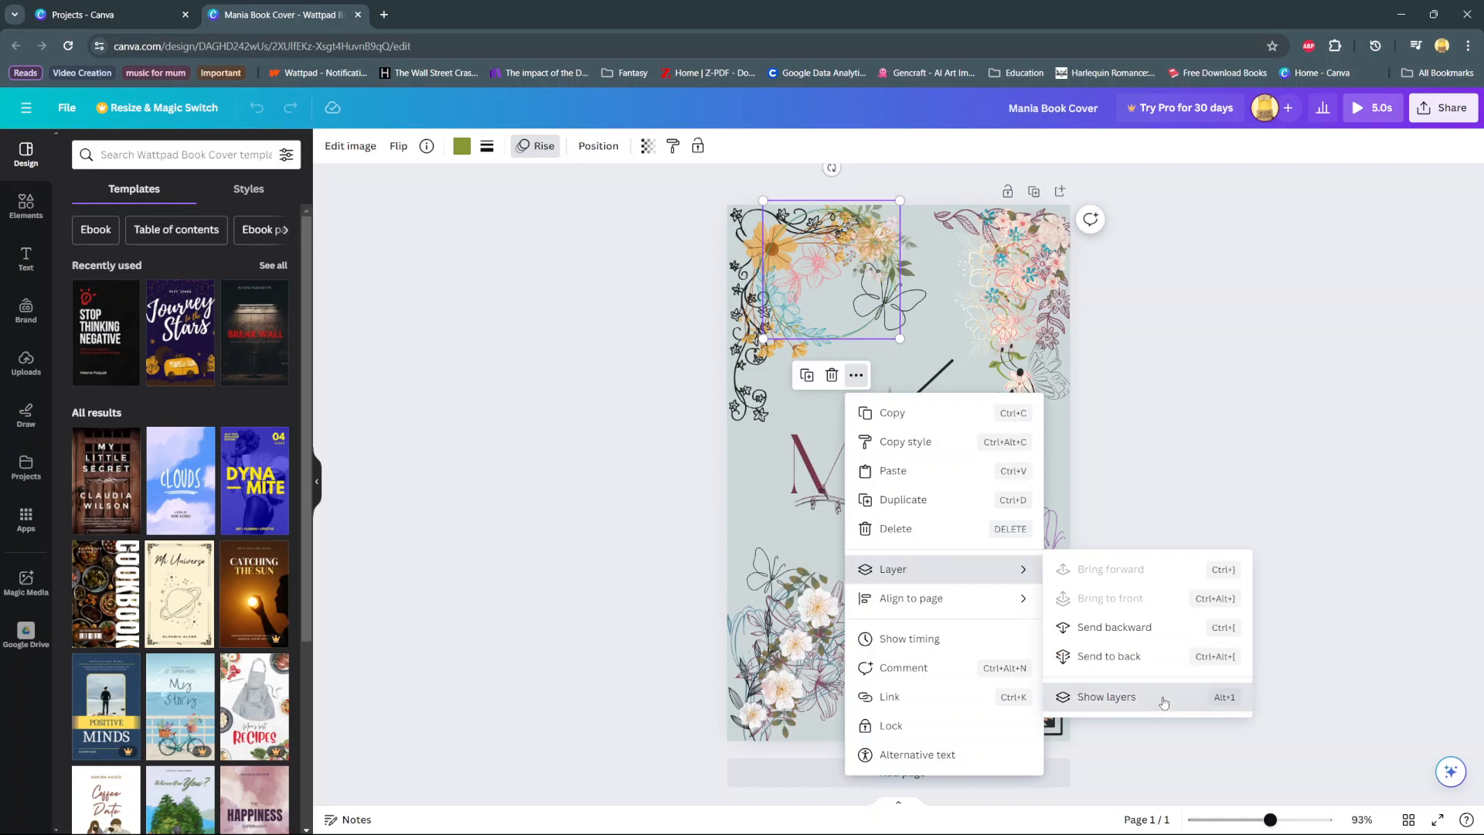
left_click(1105, 696)
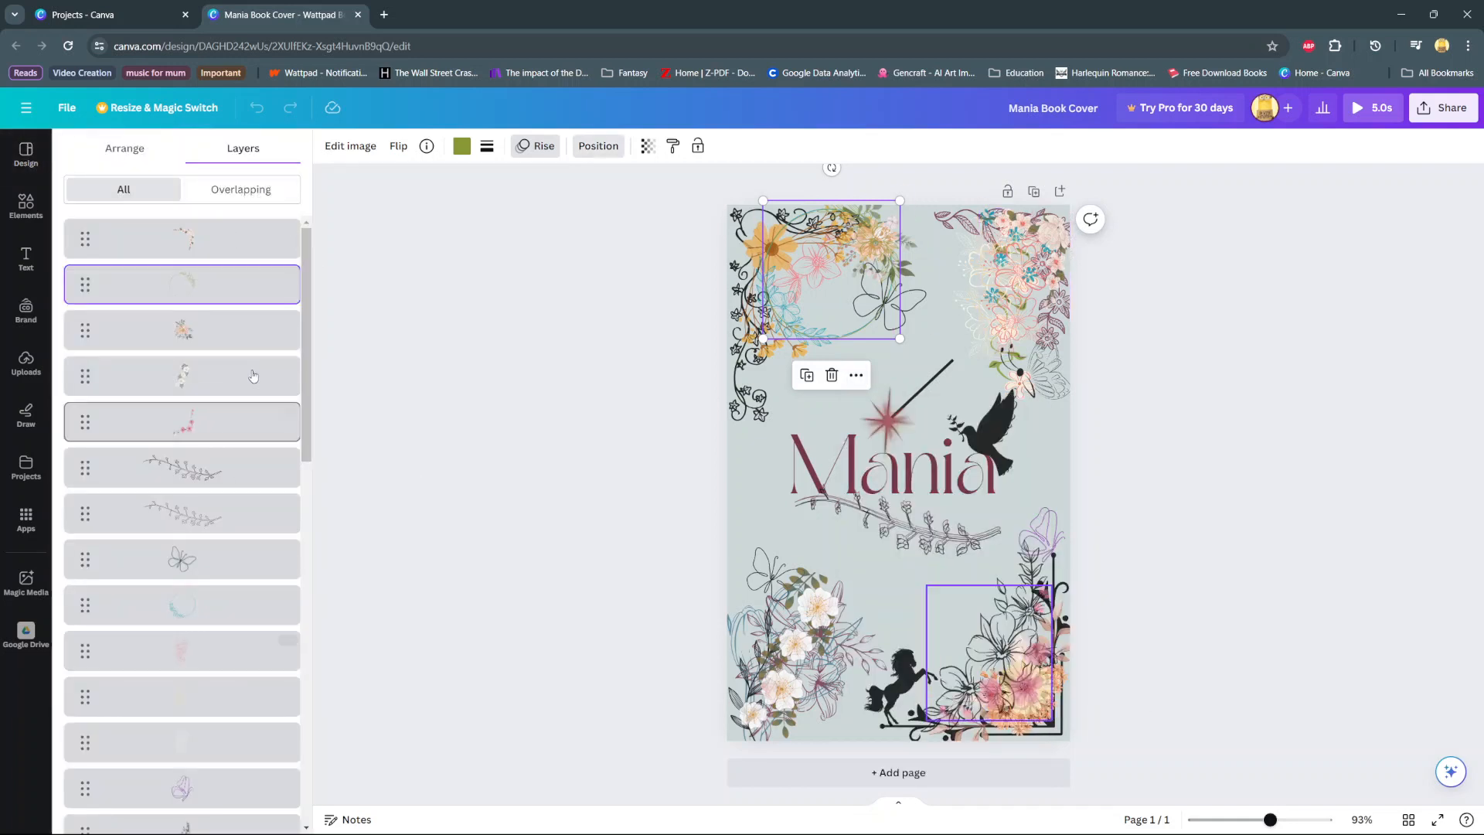
scroll("down", 3)
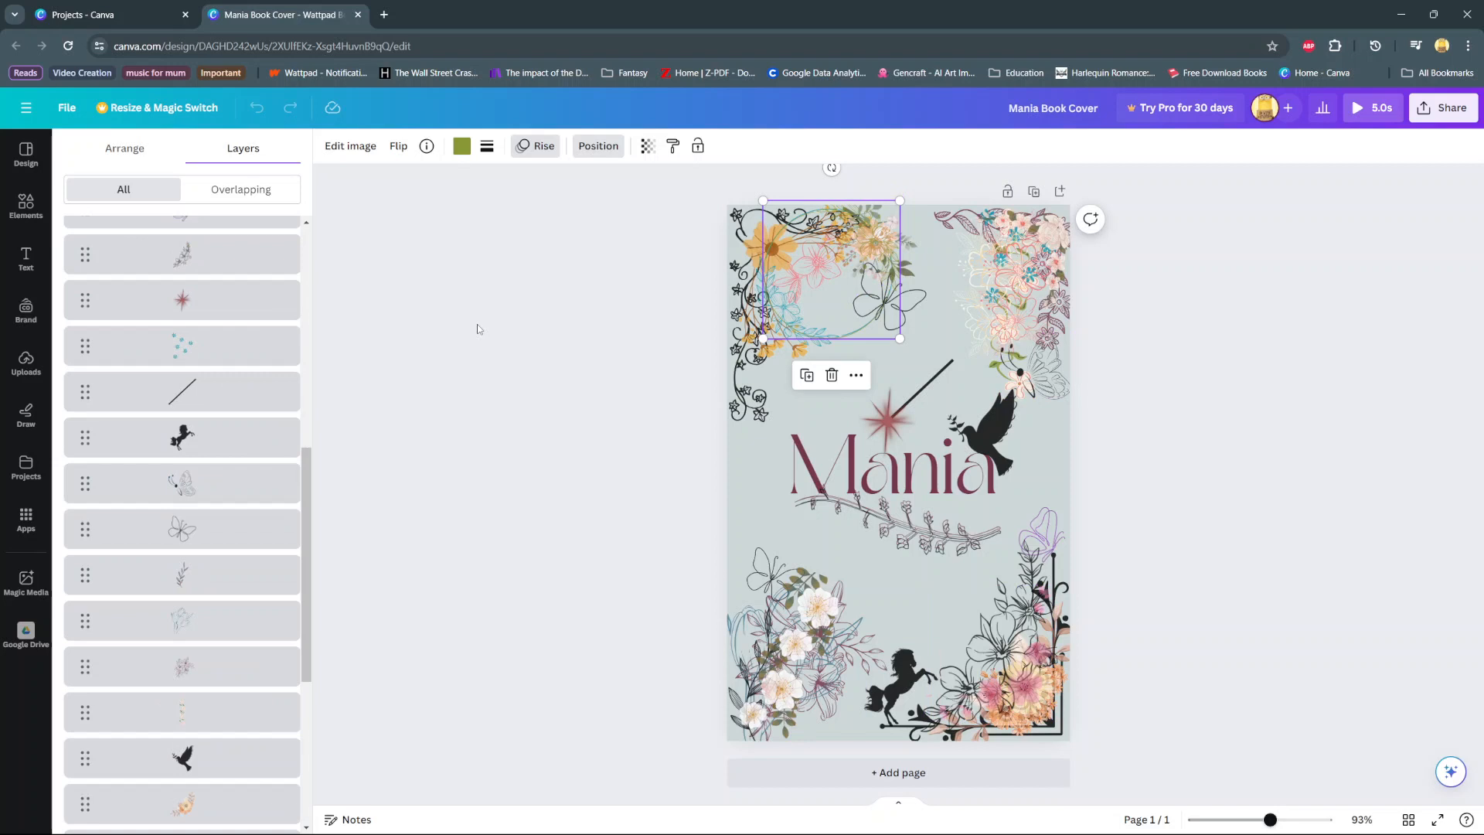